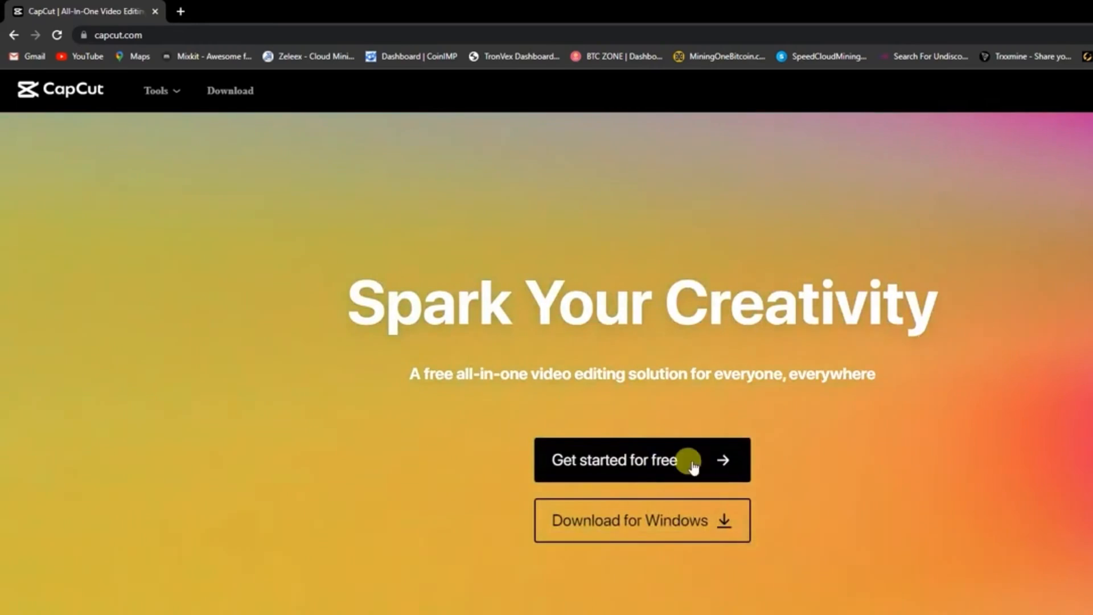
Step: Create a new CapCut project on a blank canvas via 'Get started for free'
{"action": "left_click", "coordinate": [642, 460]}
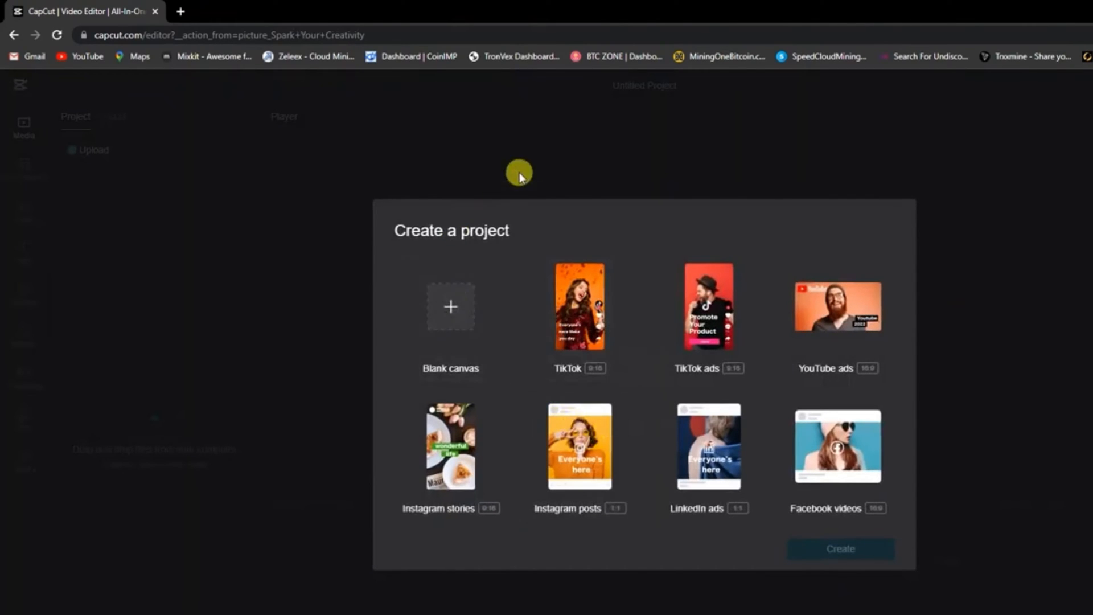
{"action": "left_click", "coordinate": [451, 307]}
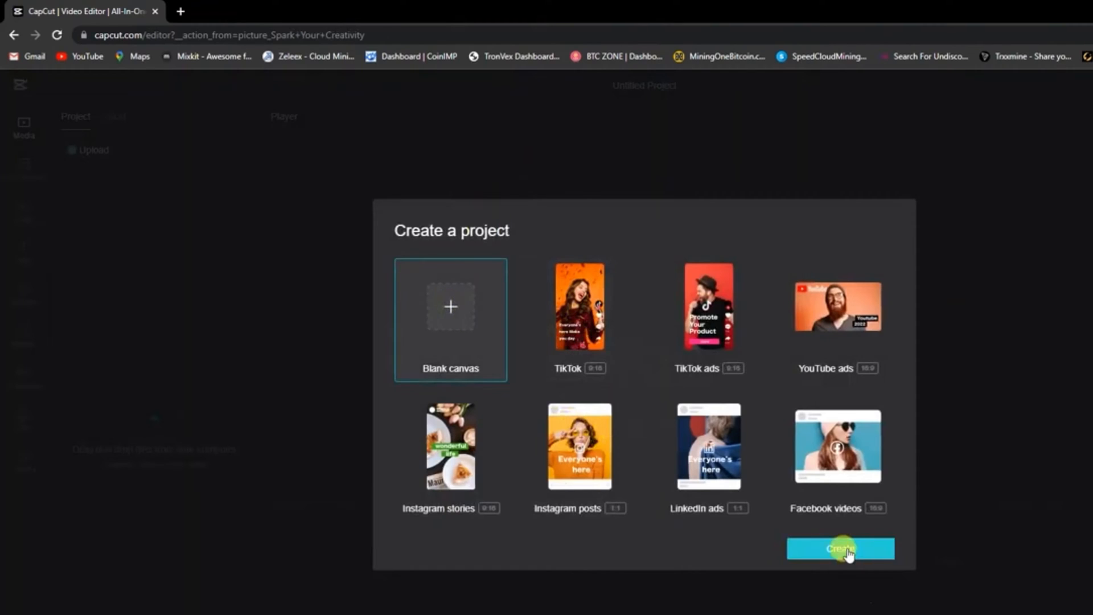
{"action": "left_click", "coordinate": [840, 549]}
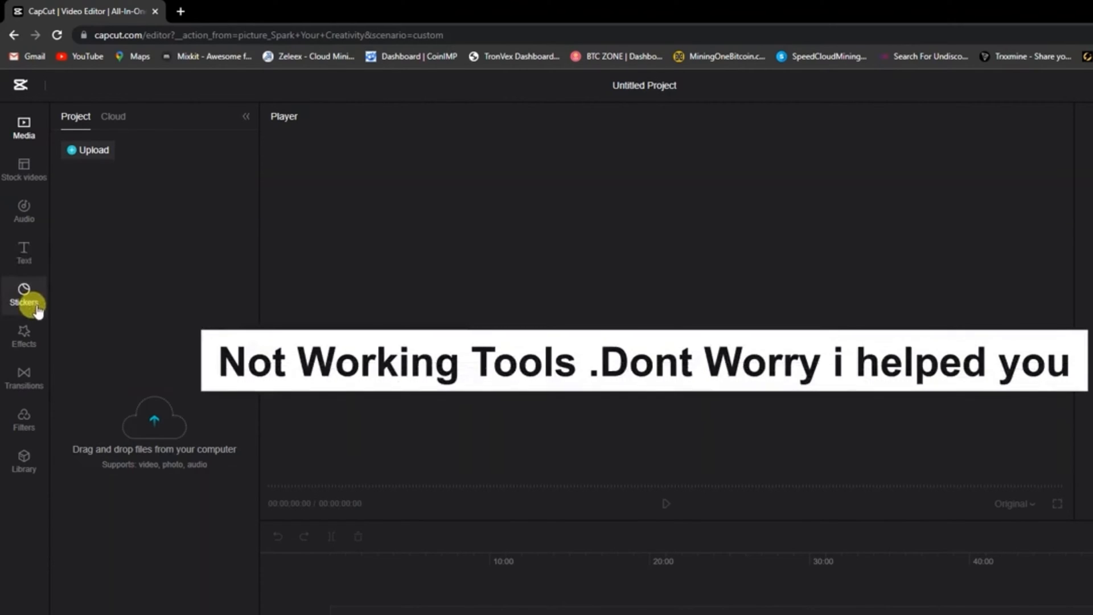
Step: Browse the Stickers, Effects and Filters collections, then view the Library
{"action": "left_click", "coordinate": [24, 379]}
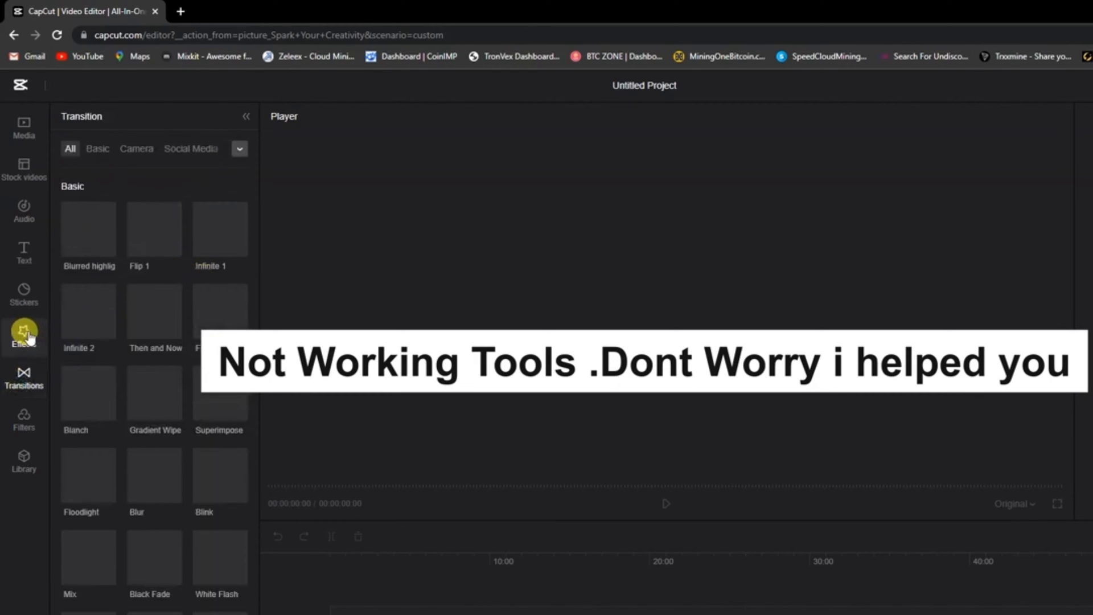
{"action": "left_click", "coordinate": [24, 335]}
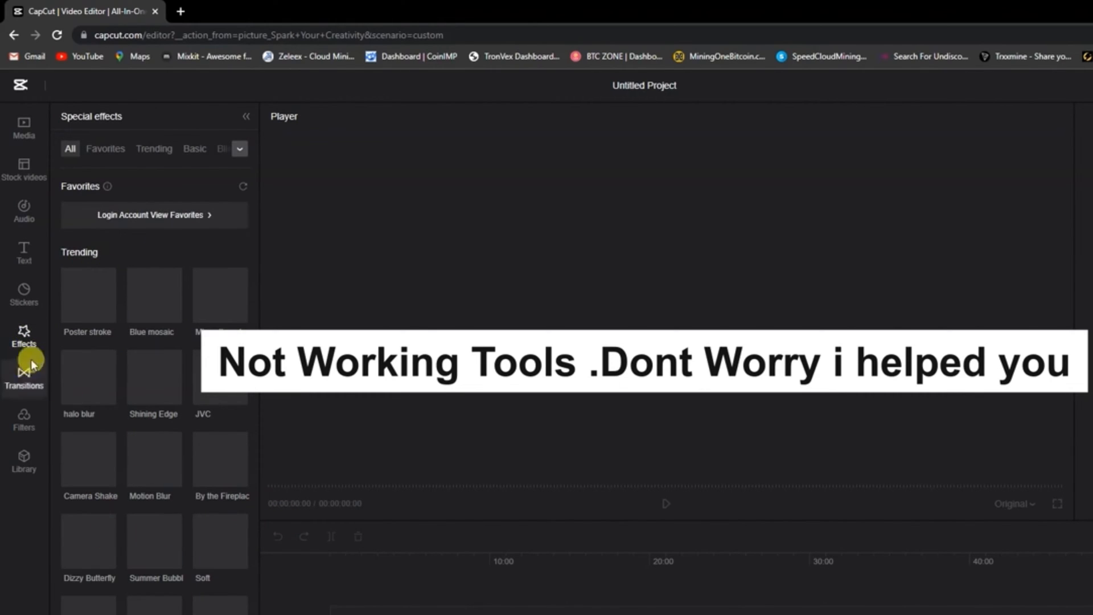
{"action": "mouse_move", "coordinate": [148, 599]}
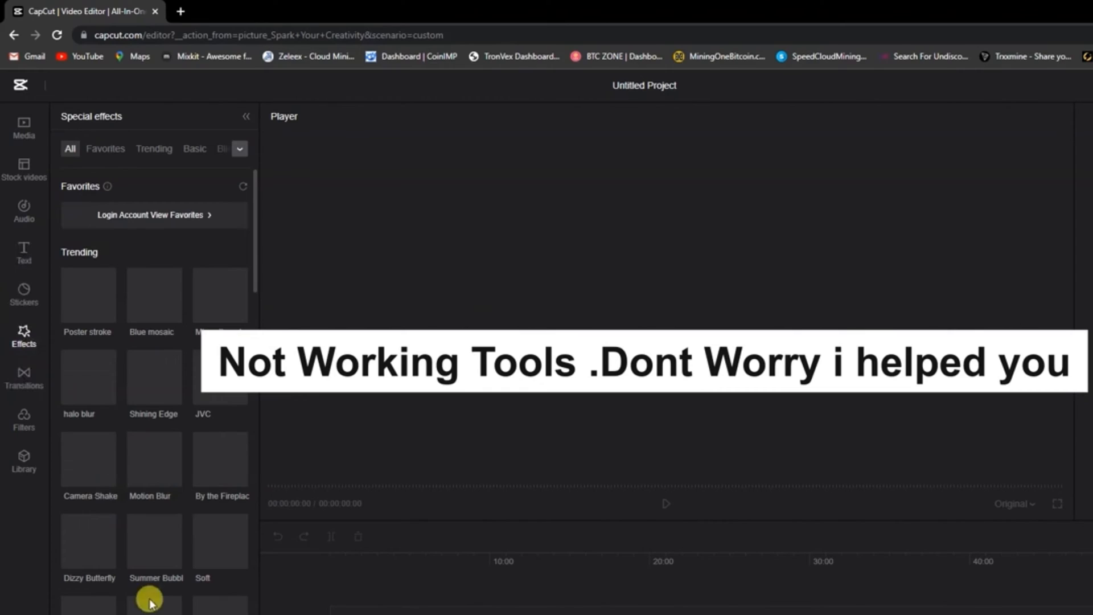
{"action": "left_click", "coordinate": [24, 418]}
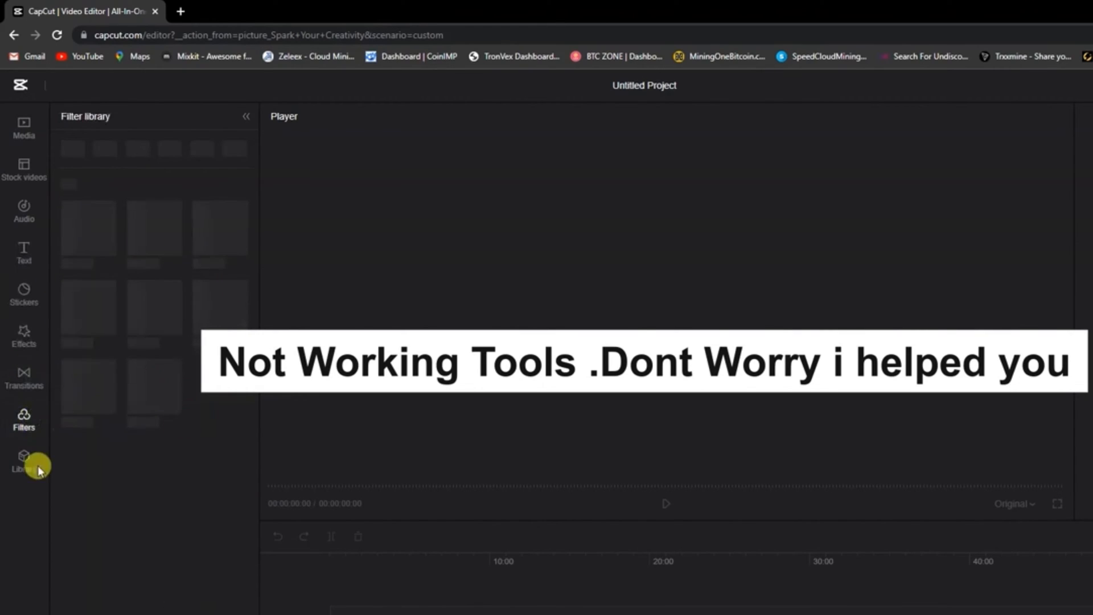
{"action": "left_click", "coordinate": [24, 462]}
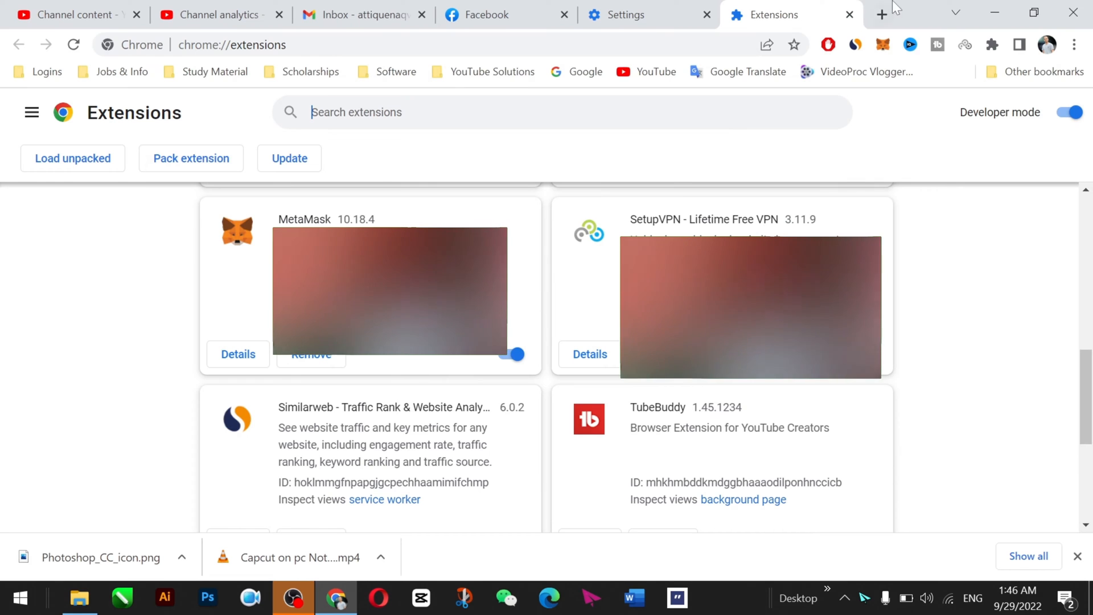
{"action": "mouse_move", "coordinate": [882, 14]}
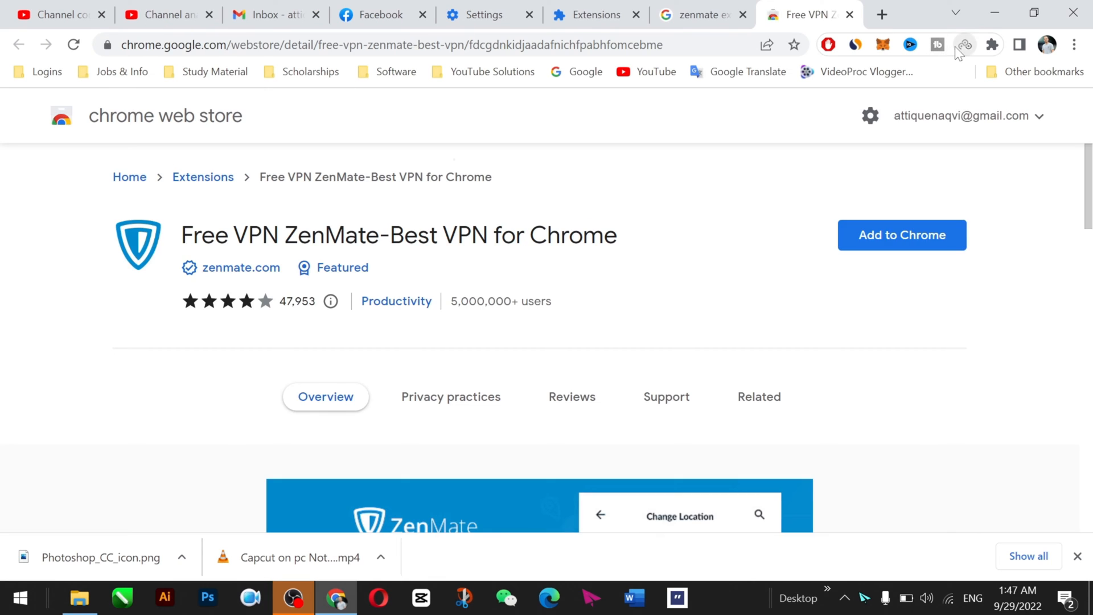
Step: Open the installed VPN extension's panel from the Chrome toolbar
{"action": "left_click", "coordinate": [965, 44]}
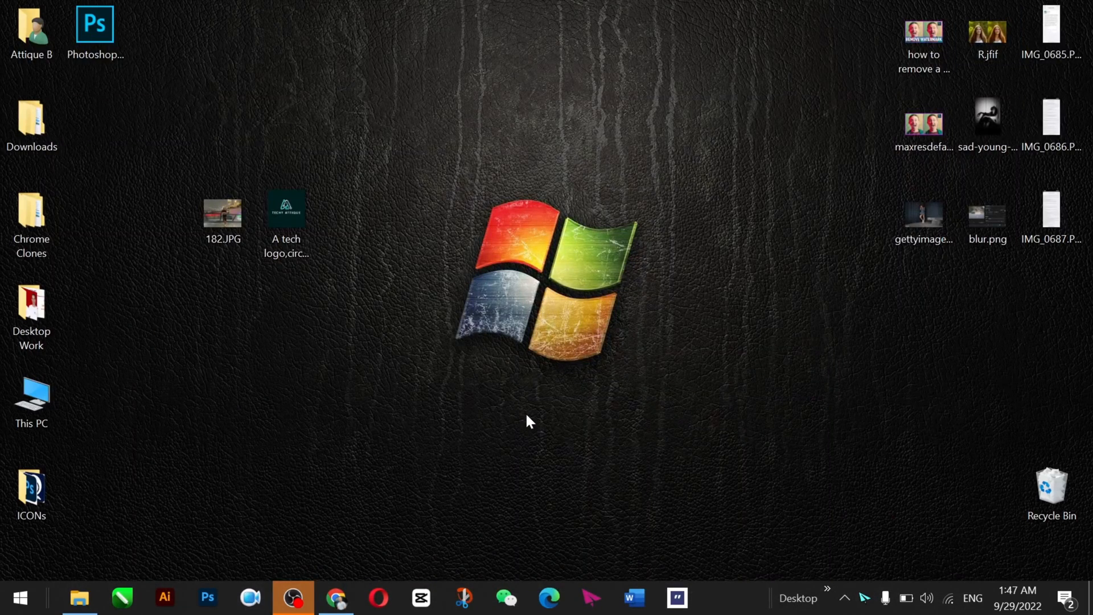
{"action": "mouse_move", "coordinate": [524, 207]}
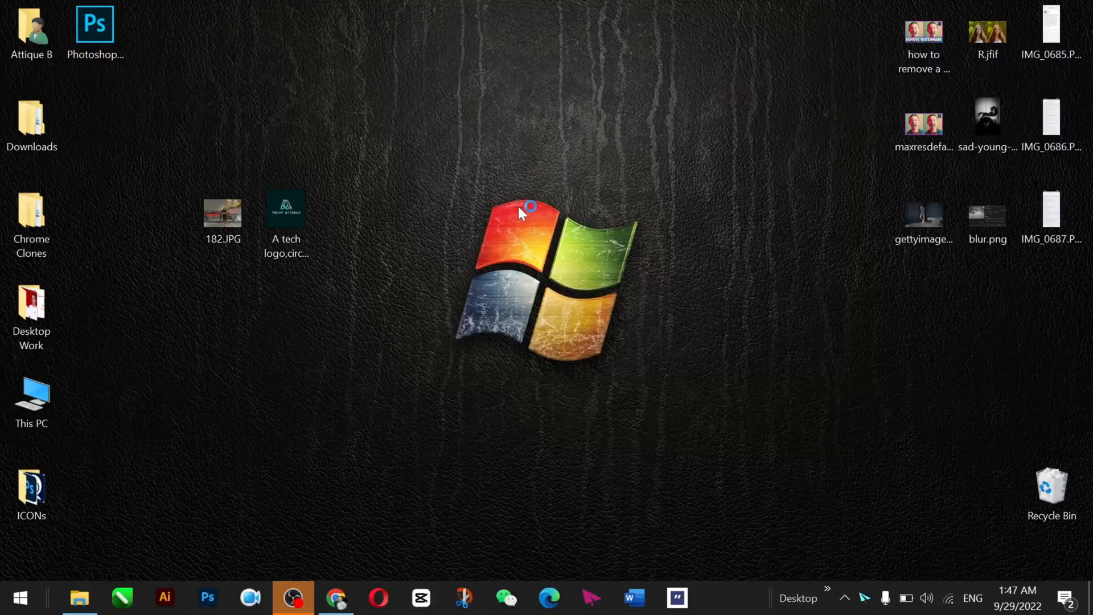
{"action": "mouse_move", "coordinate": [570, 186]}
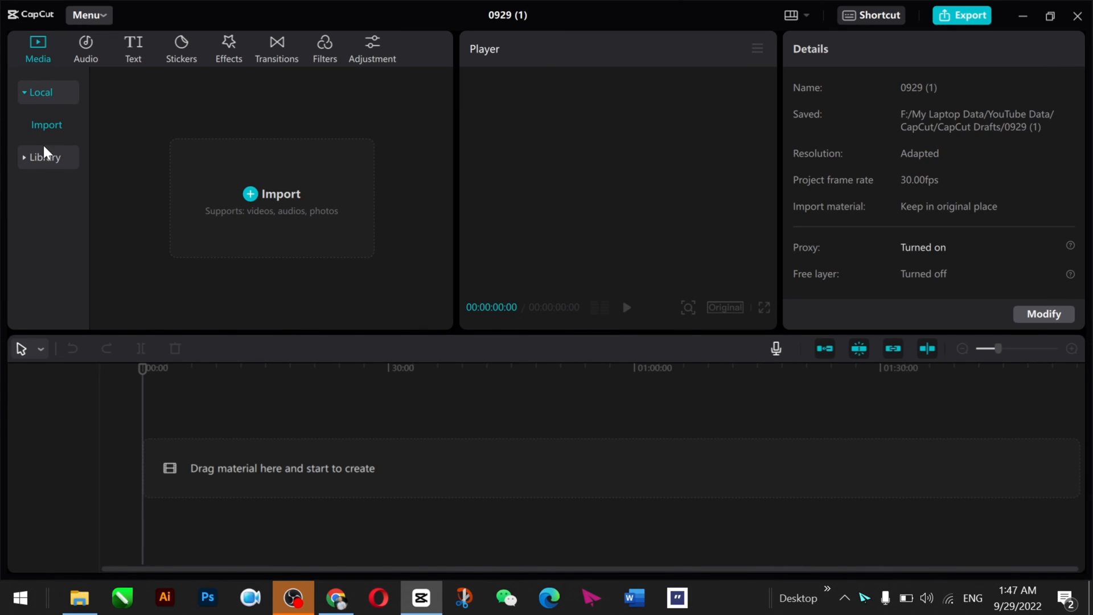
Step: Dismiss Global Settings without saving and show the Media library's B&W clips
{"action": "left_click", "coordinate": [132, 49]}
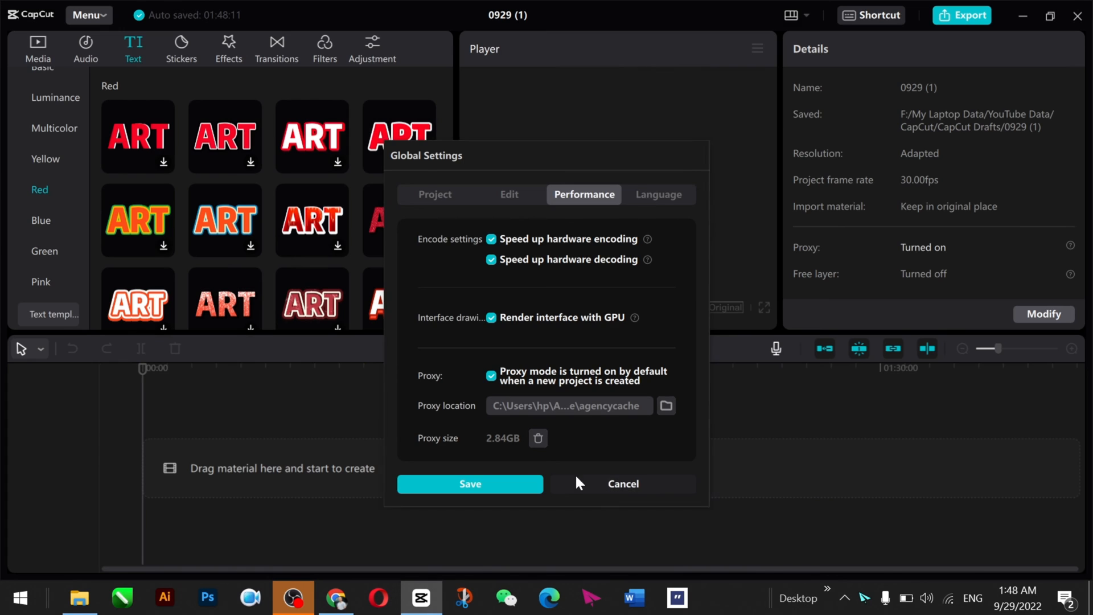
{"action": "left_click", "coordinate": [470, 484]}
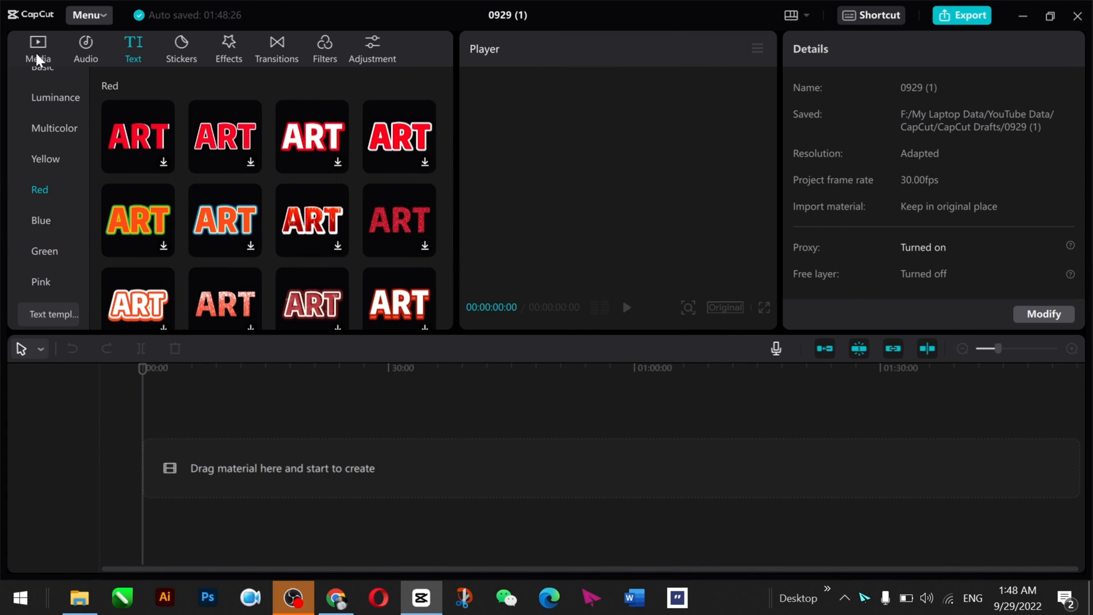
{"action": "left_click", "coordinate": [38, 49]}
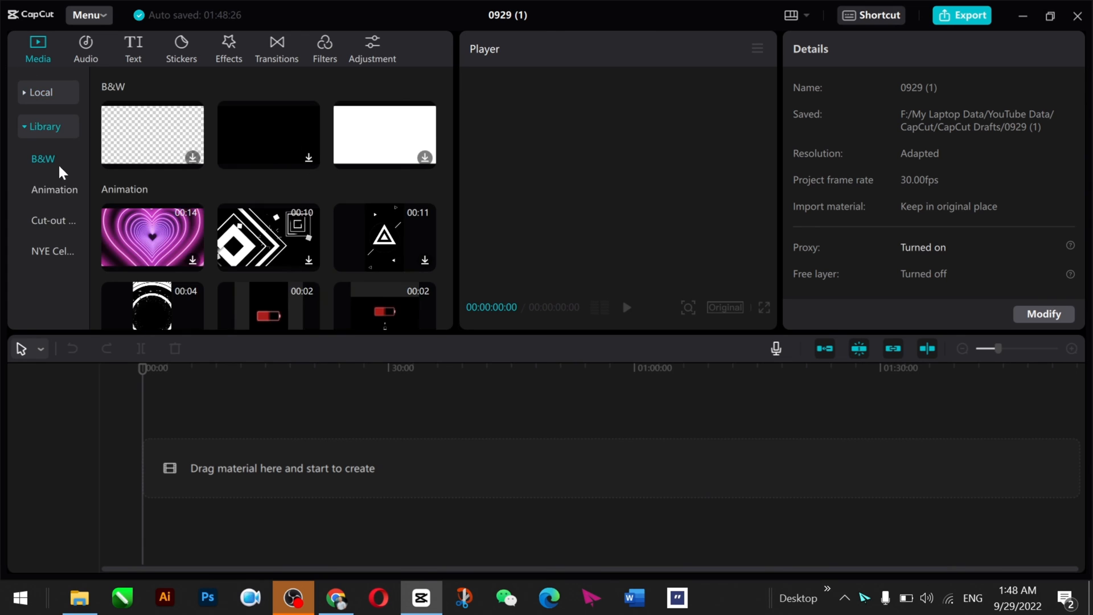
{"action": "left_click", "coordinate": [52, 220]}
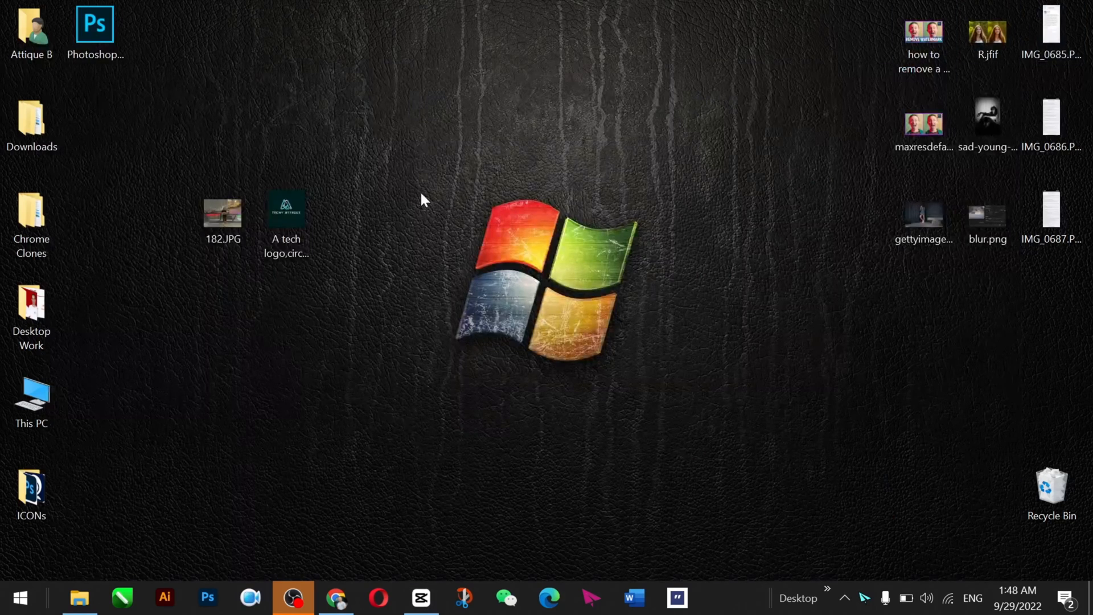
{"action": "mouse_move", "coordinate": [507, 436]}
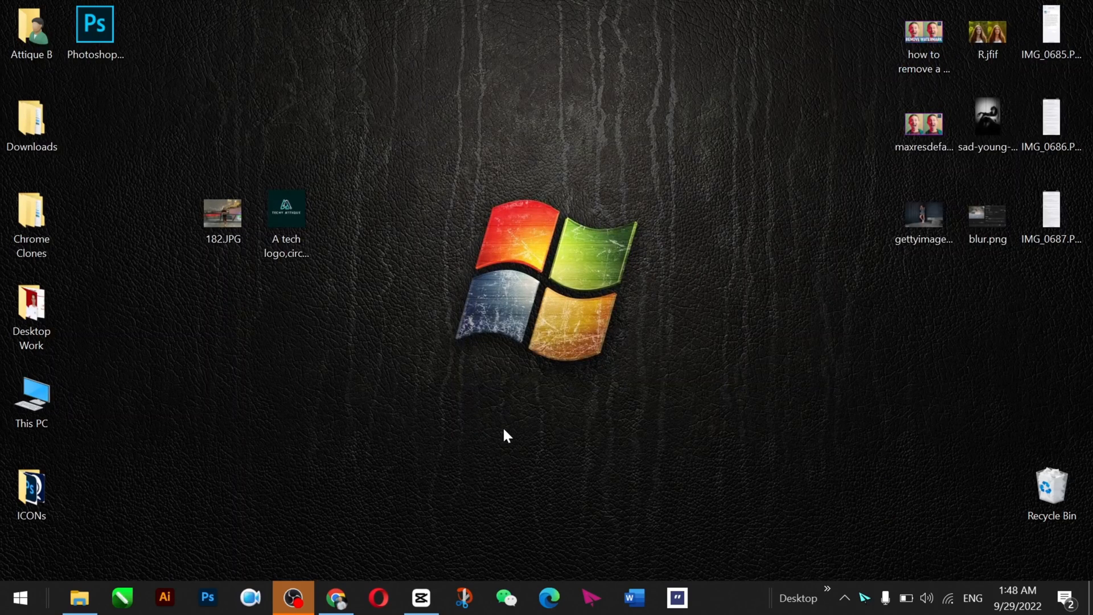
Step: Restore CapCut, view the Library's Cut-out Text titles, and preview the pink heart animation
{"action": "left_click", "coordinate": [420, 598]}
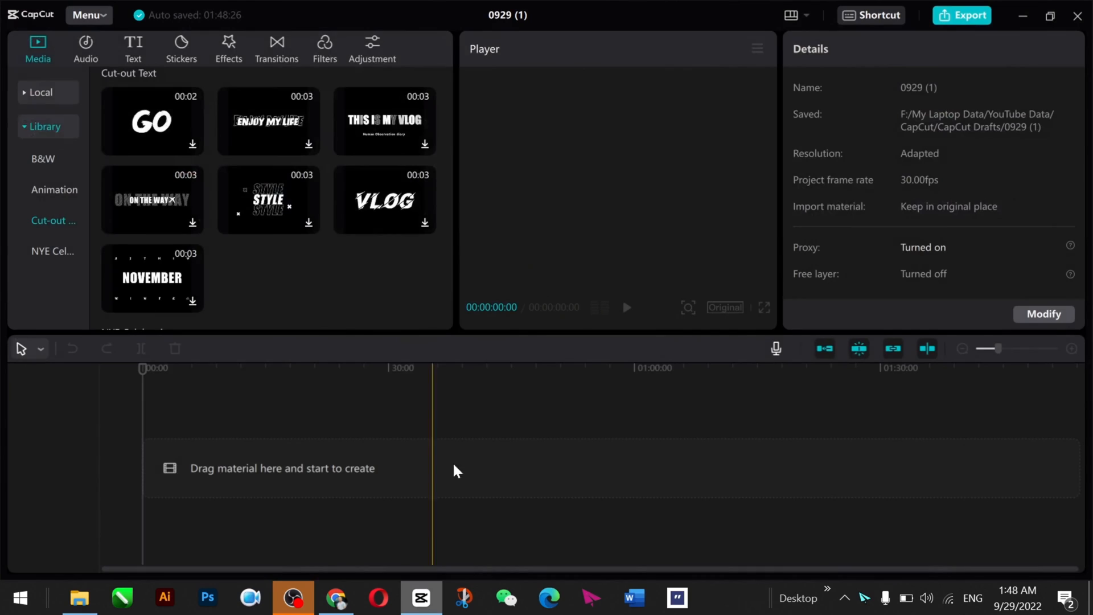
{"action": "left_click", "coordinate": [54, 190]}
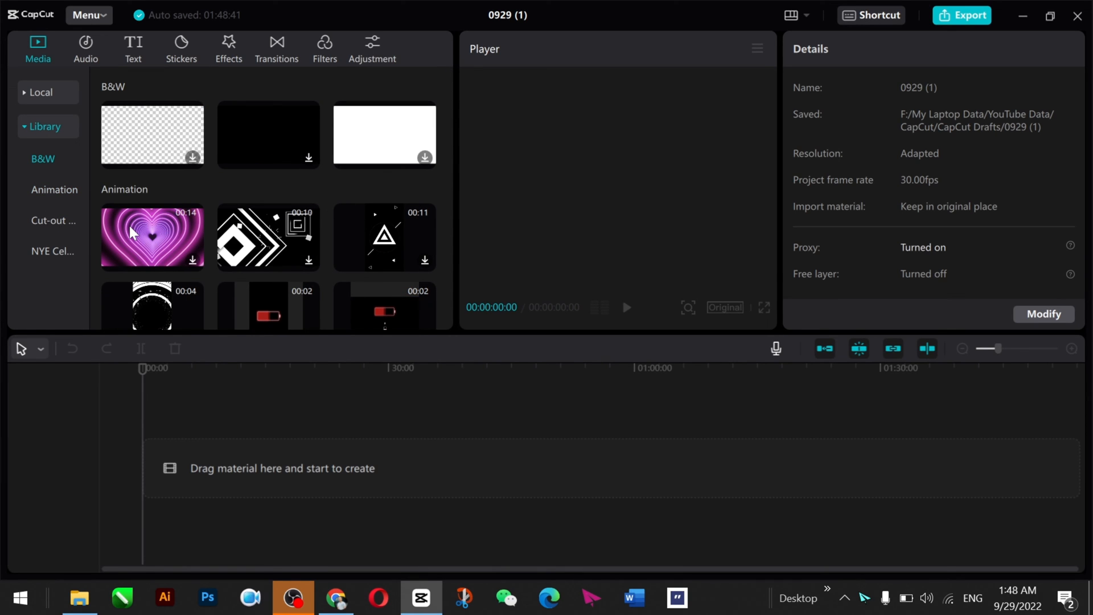
{"action": "left_click", "coordinate": [336, 597]}
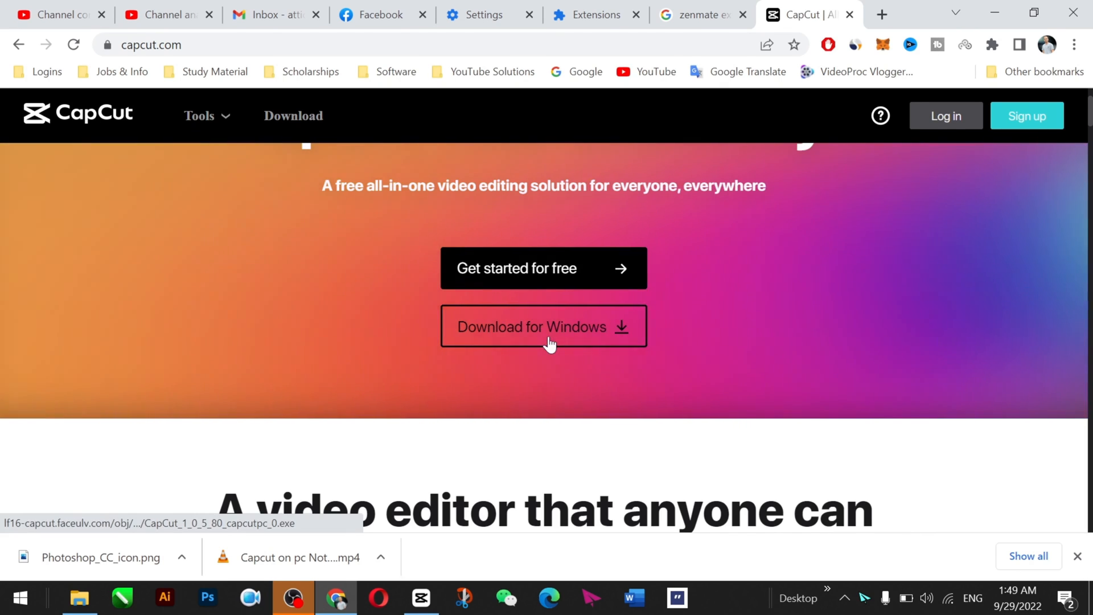
{"action": "mouse_move", "coordinate": [543, 327]}
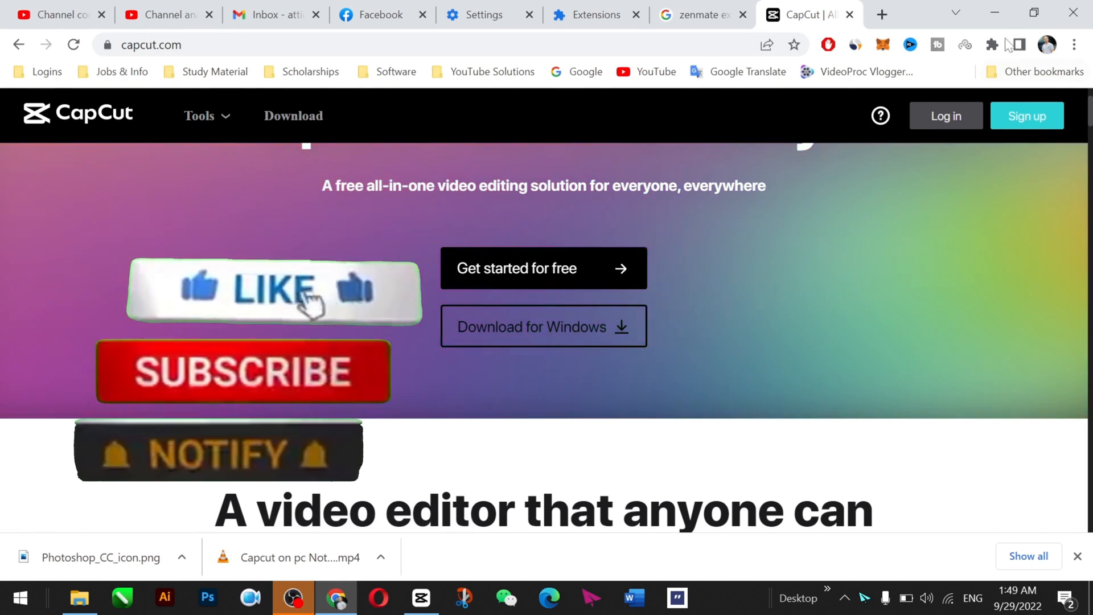
{"action": "mouse_move", "coordinate": [995, 13]}
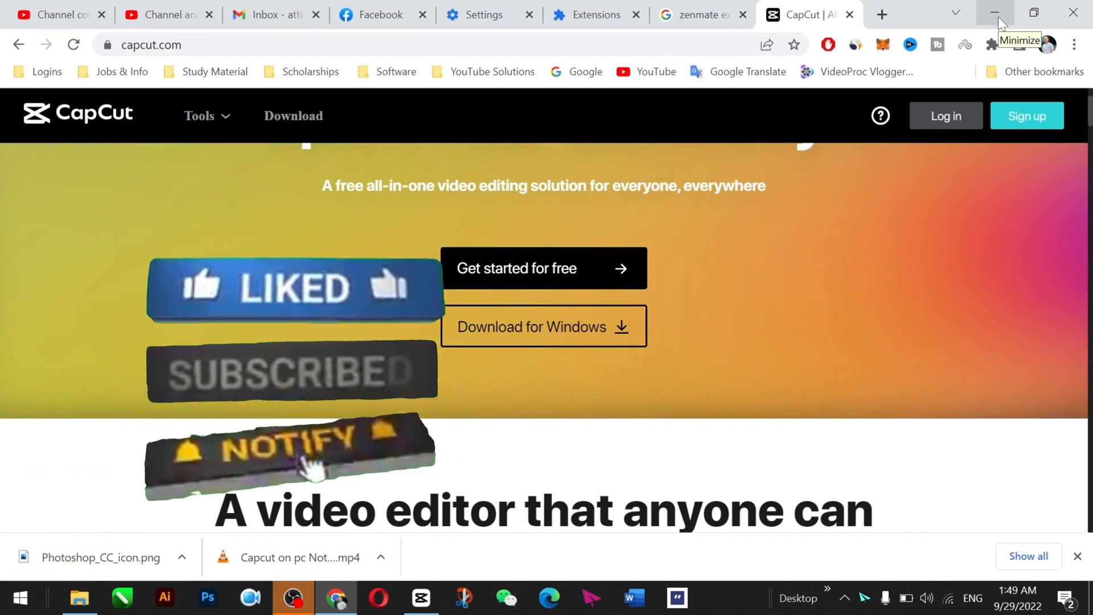